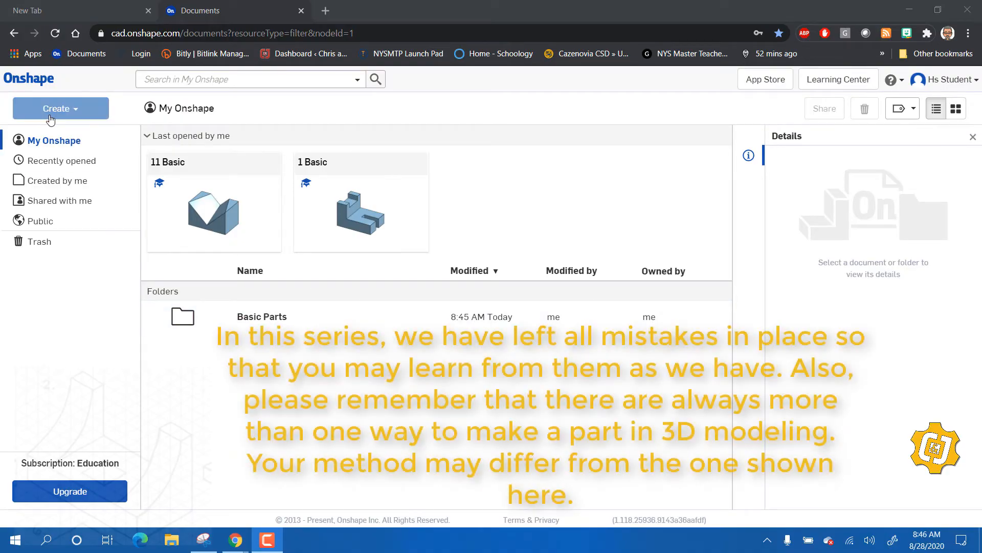
Step: Create a new Onshape document and name it '2 Basic'
click(60, 108)
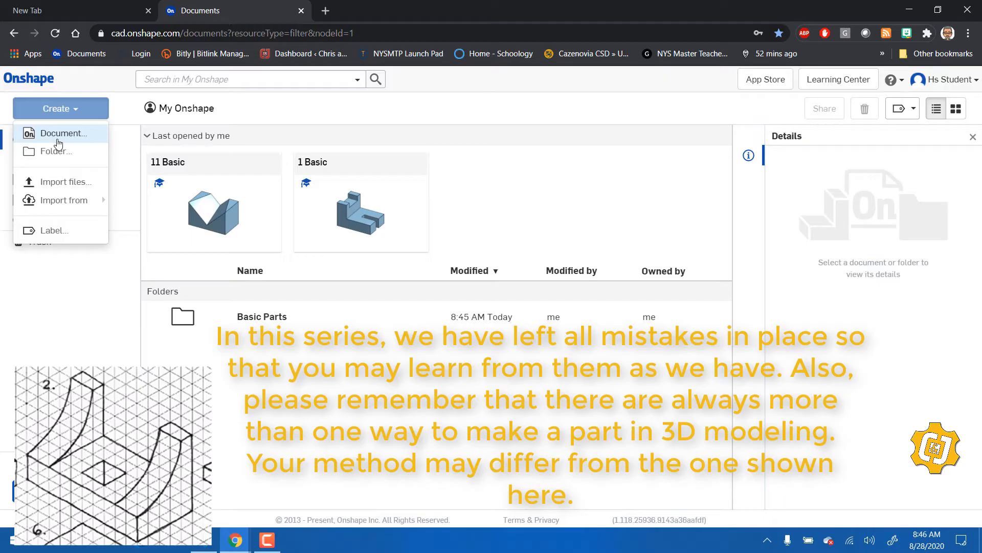
click(63, 133)
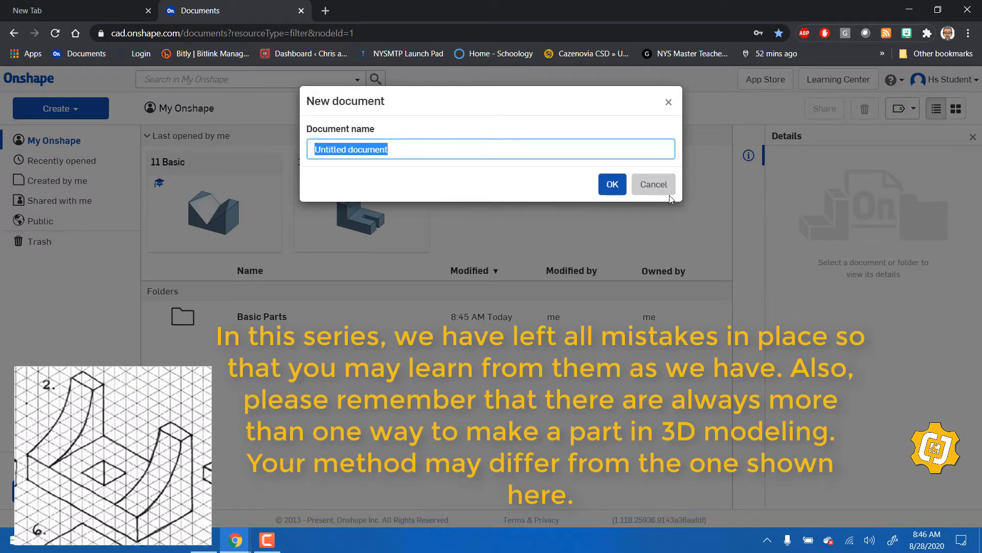
text(2 Ba)
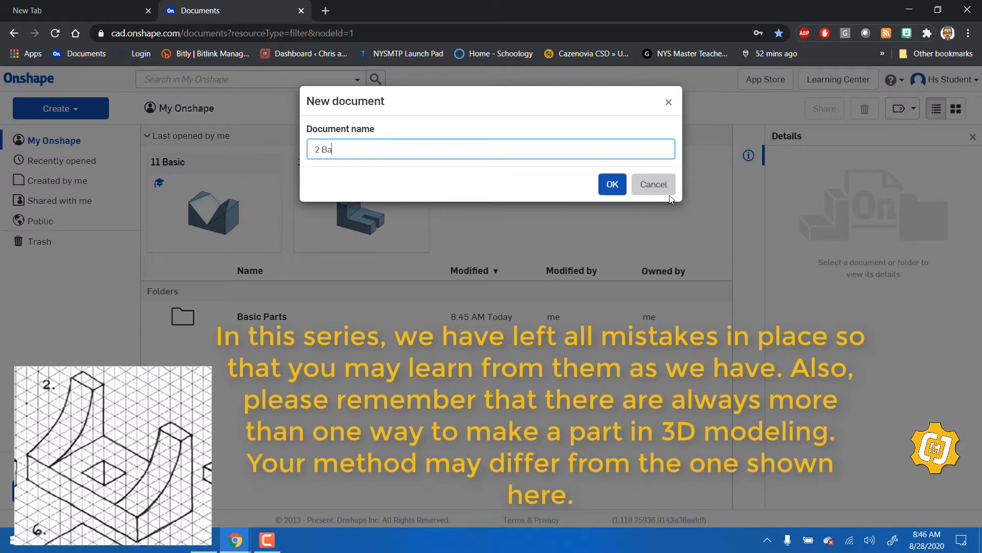
text(sic)
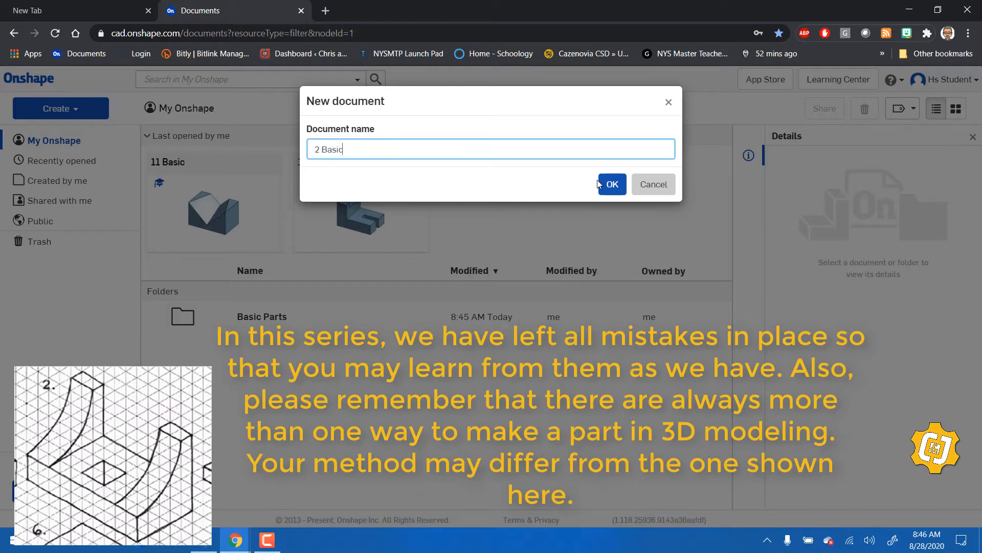
click(611, 184)
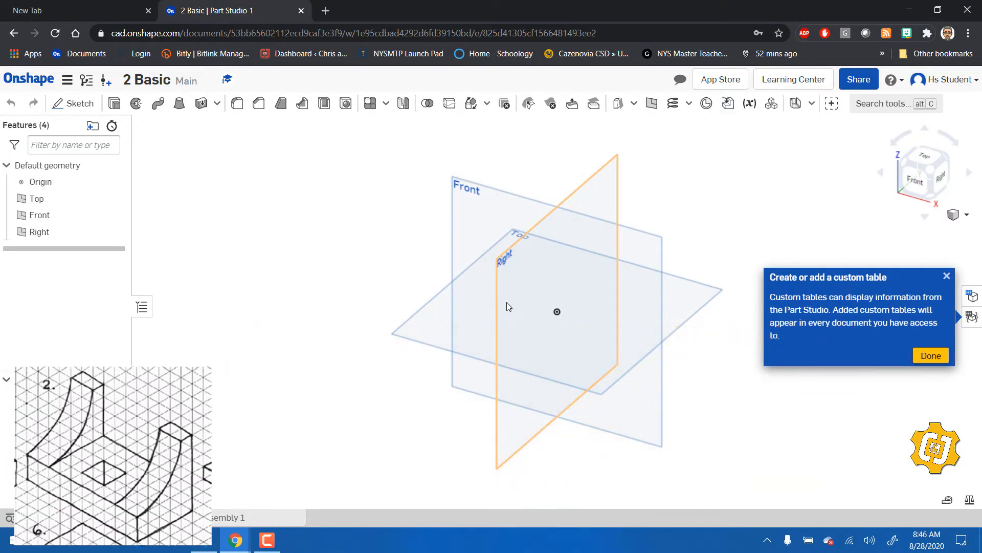
Step: Start Sketch 1 on the Right plane and hide the Front plane
click(39, 231)
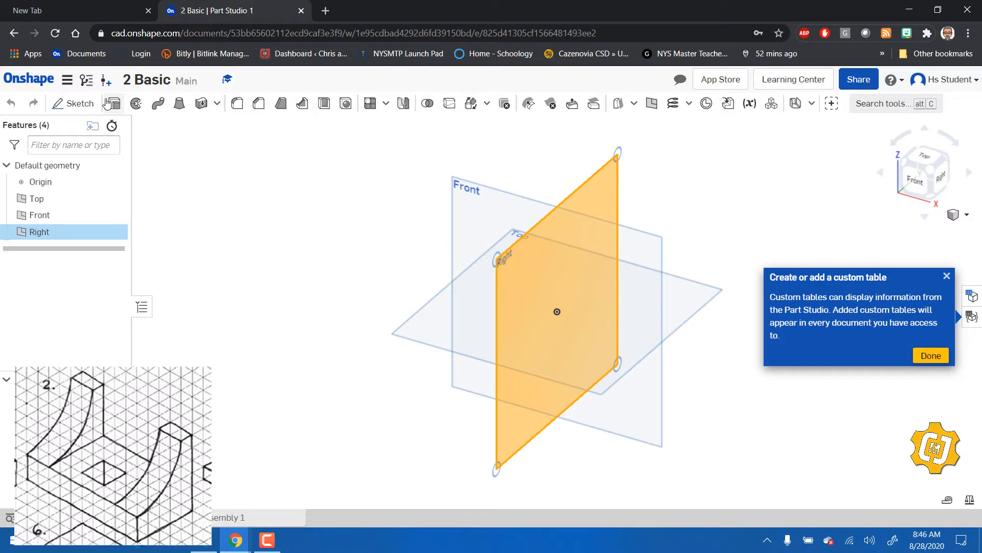
click(73, 103)
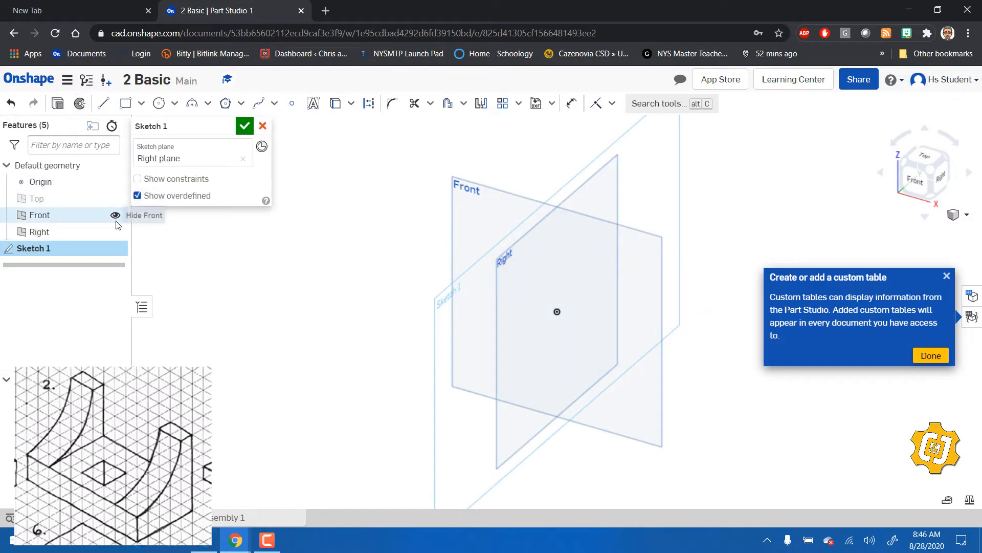
click(115, 215)
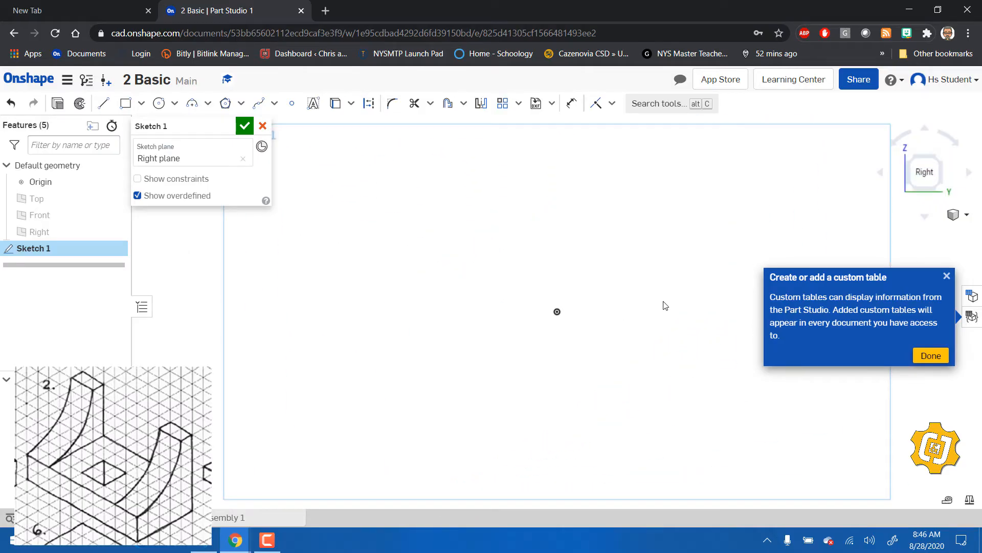
mouse_move(488, 381)
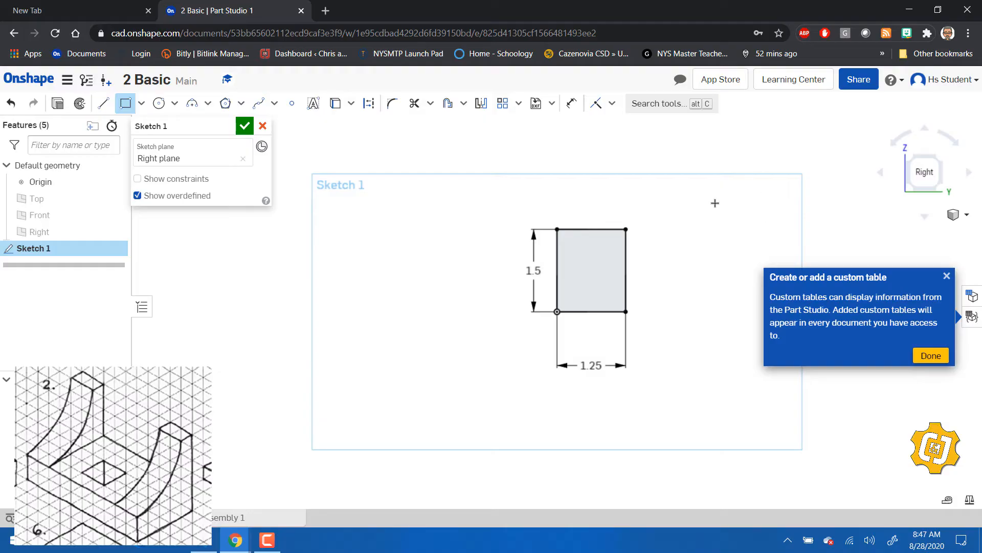
mouse_move(483, 205)
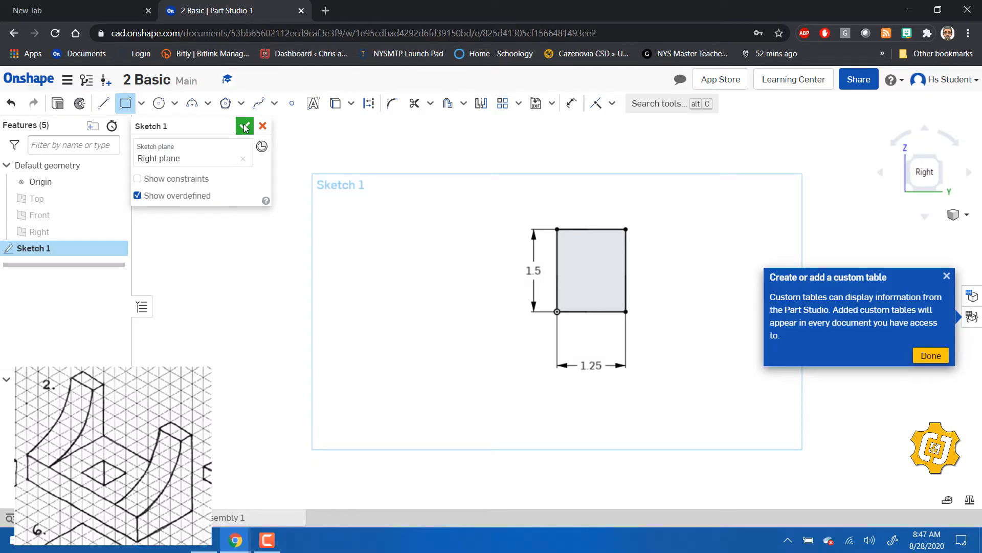
Step: Finish the rectangle sketch and extrude it 2.5 in as Extrude 1
click(243, 126)
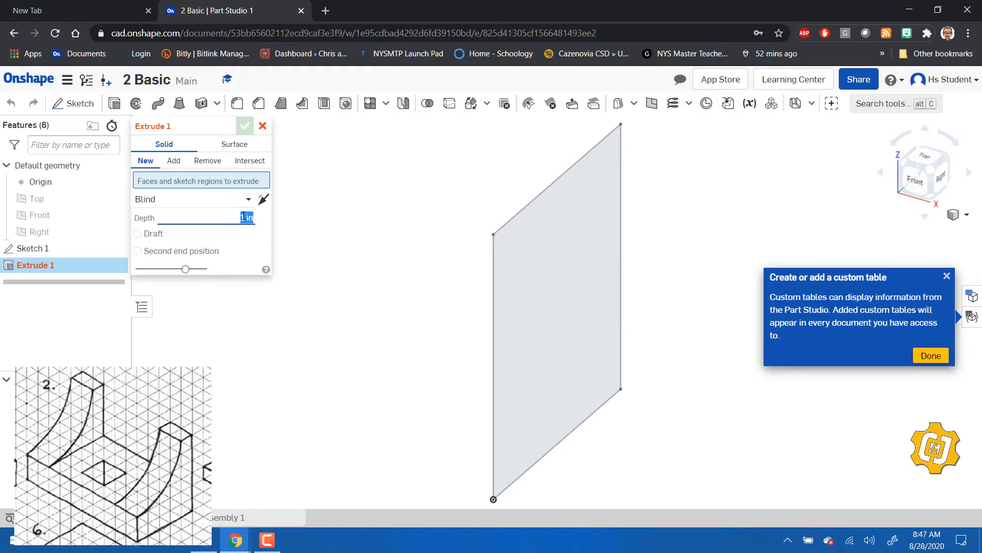
text(2.5)
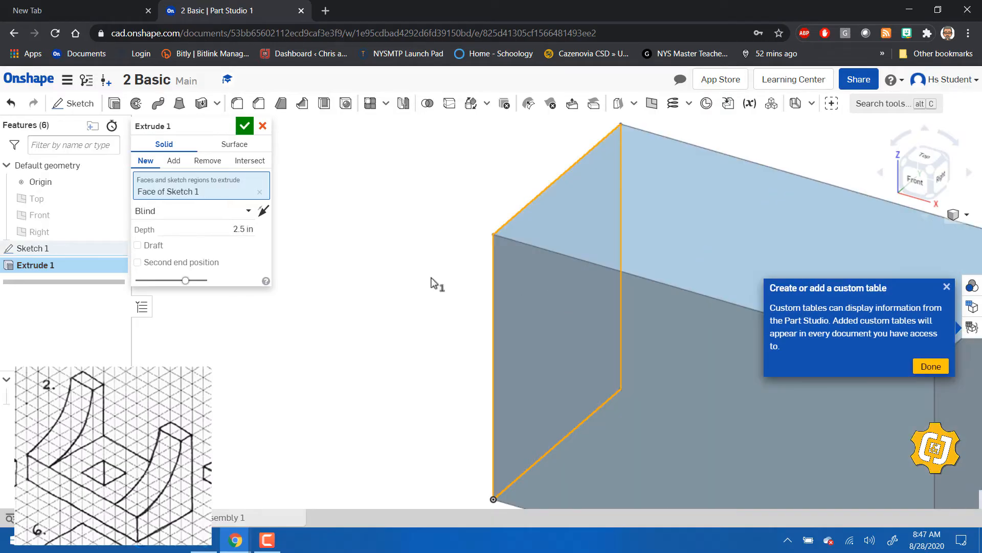
click(243, 126)
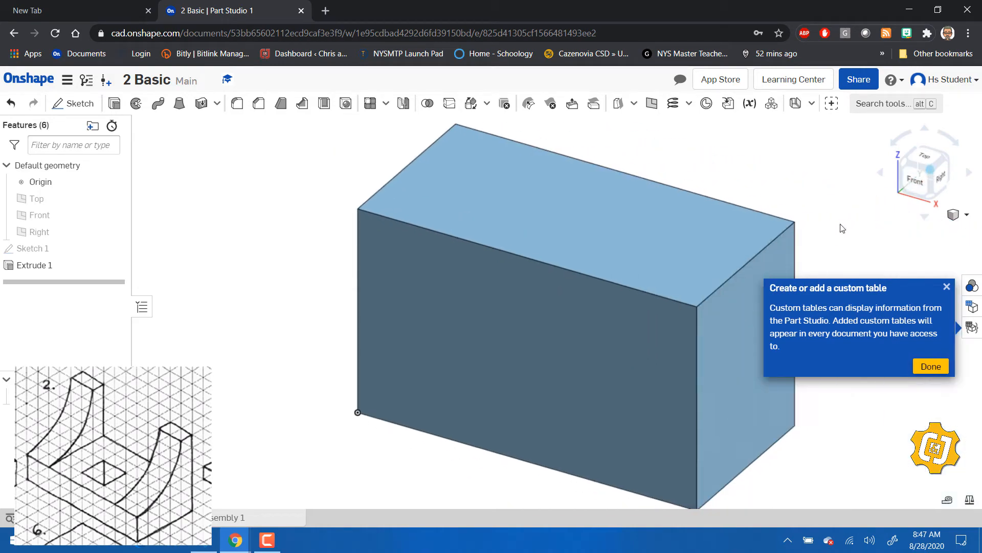
Step: Select the block's front face and start a second extrude, Extrude 2
click(655, 361)
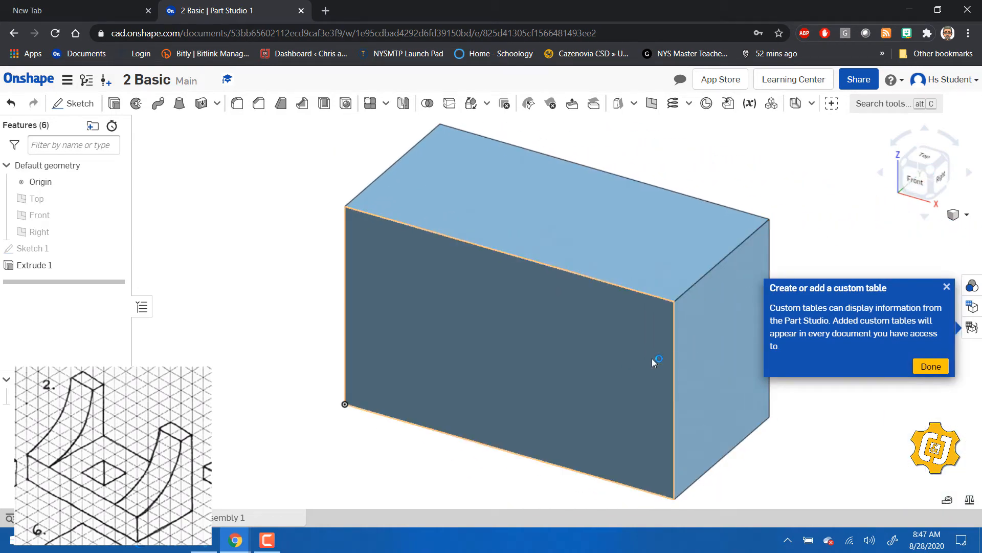
mouse_move(598, 365)
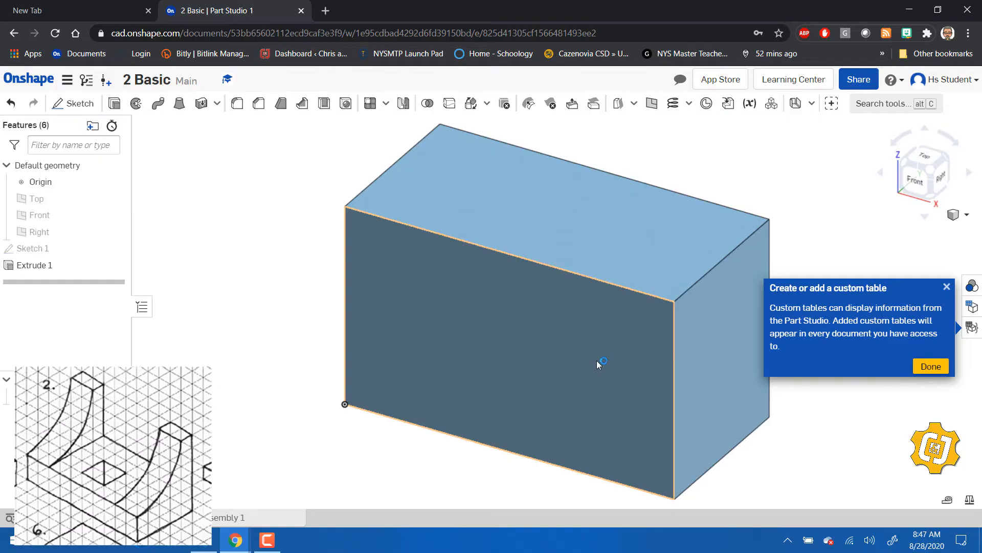
mouse_move(497, 365)
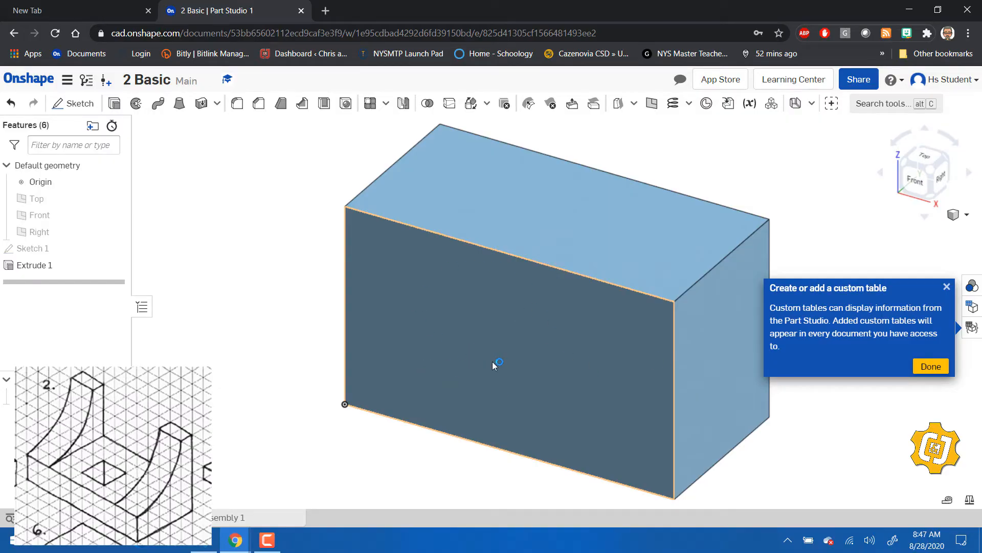
mouse_move(606, 389)
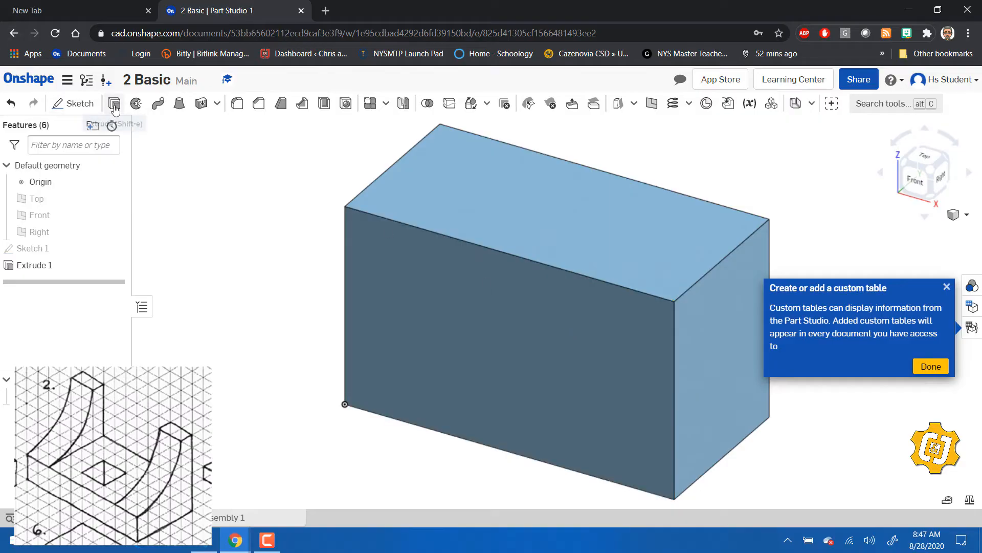
click(115, 104)
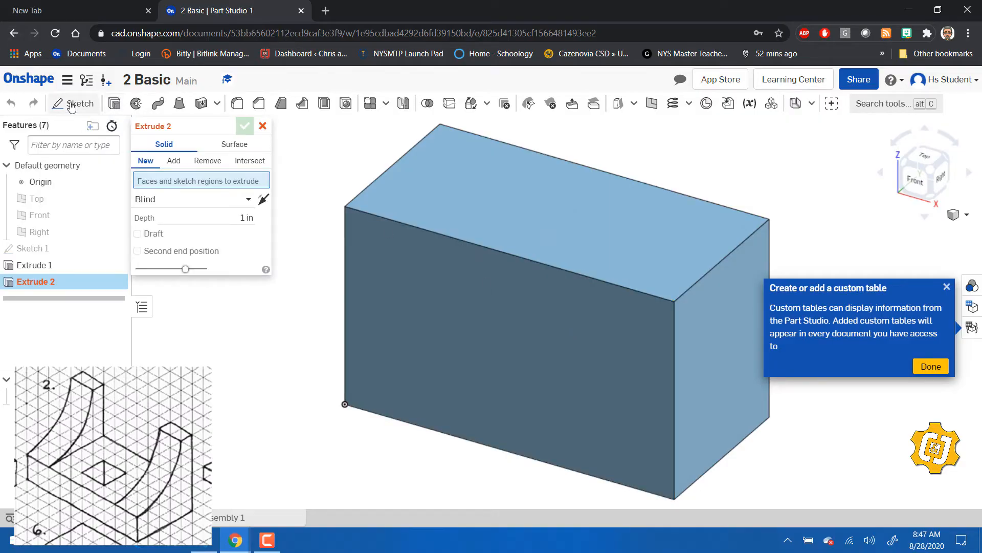
Step: Sketch a 1.5 by 1 rectangle on the front face, 0.5 in from the edge
click(80, 103)
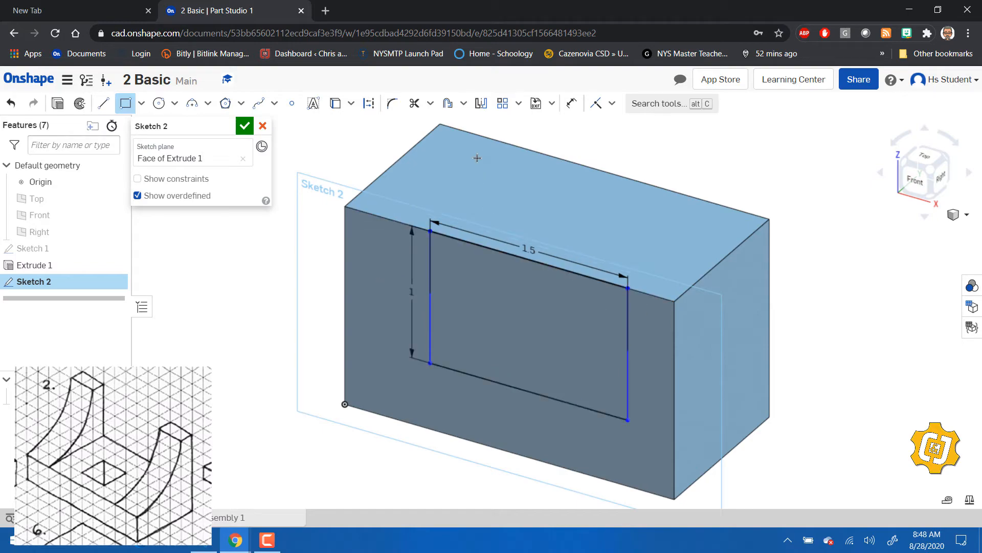
mouse_move(571, 102)
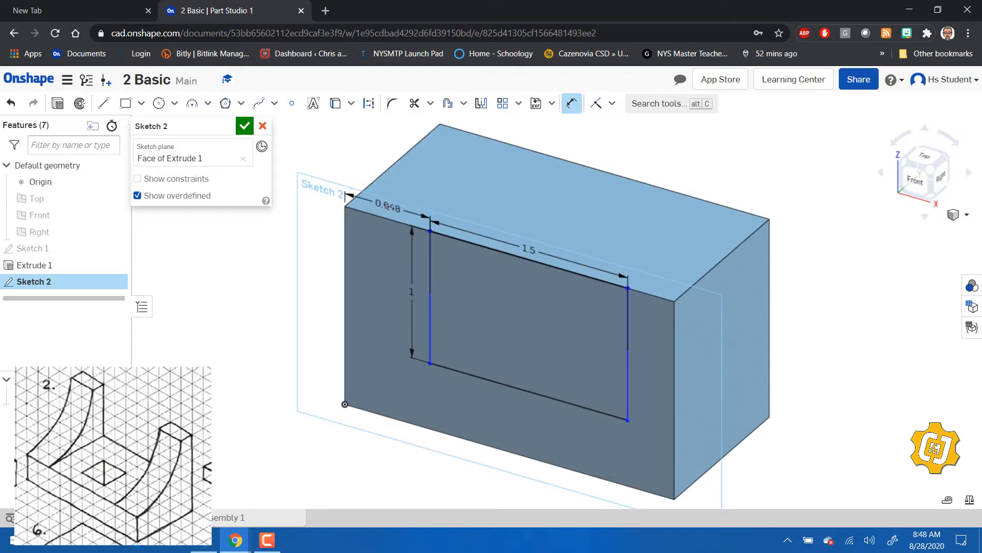
double_click(386, 207)
text(0.5)
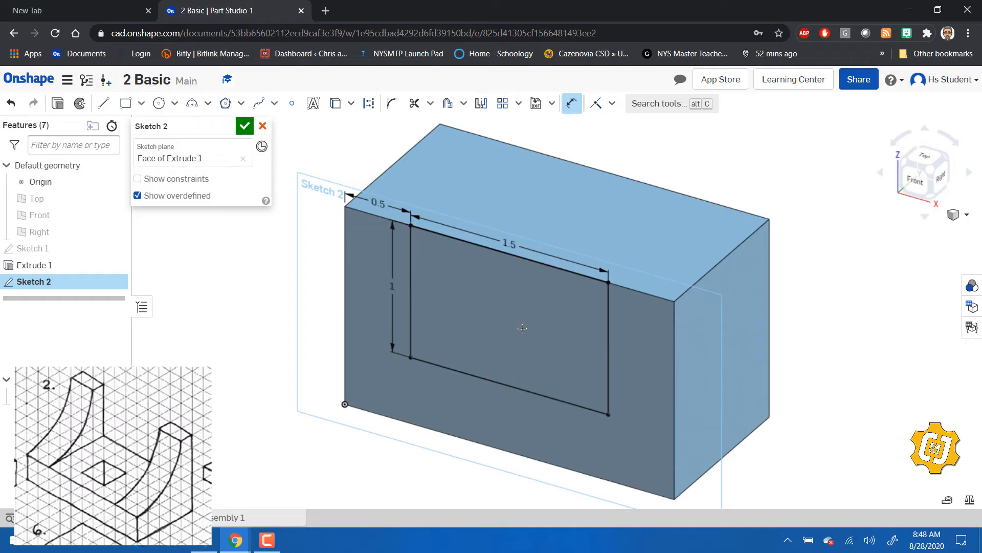
mouse_move(330, 209)
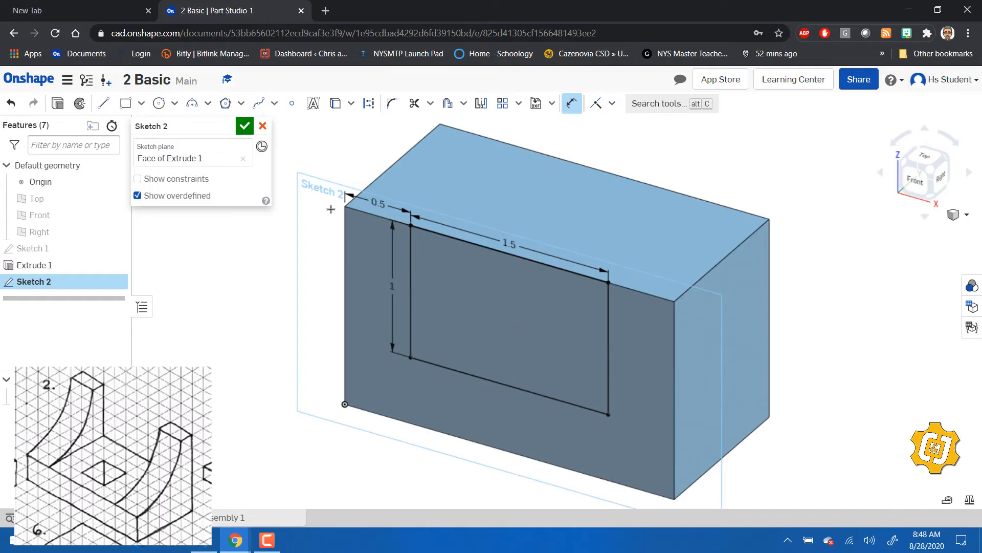
click(244, 125)
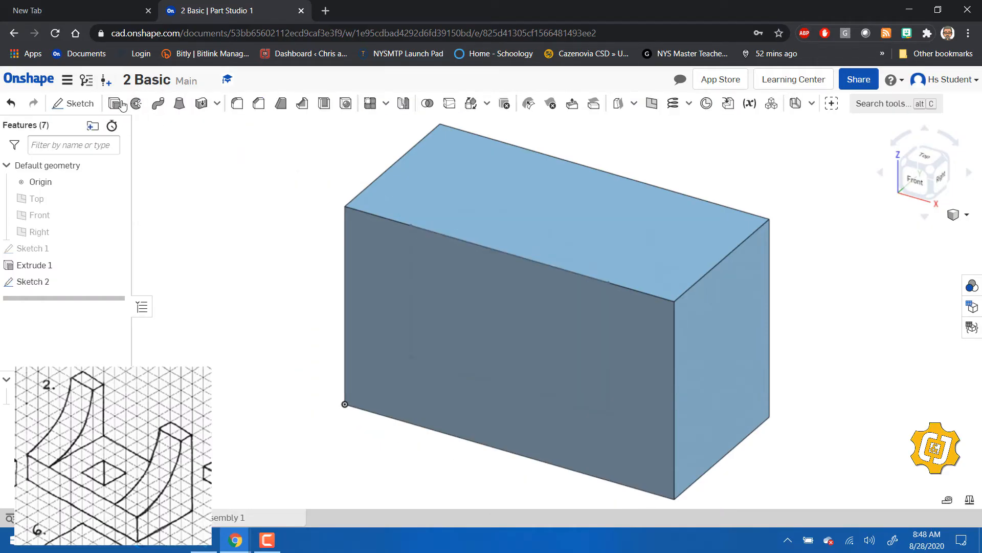
Step: Cut the Sketch 2 rectangle with a Remove extrude set to Up to next
click(115, 104)
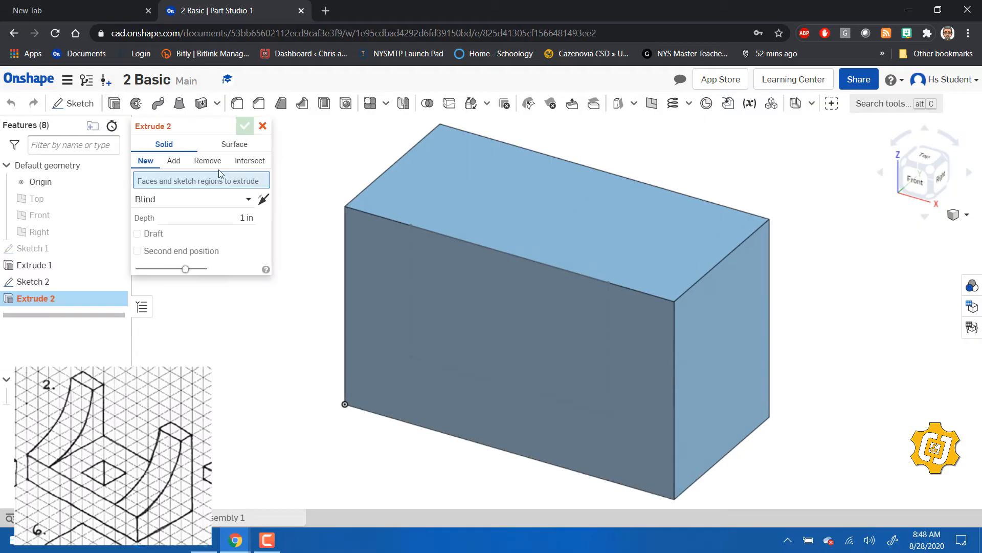
click(207, 160)
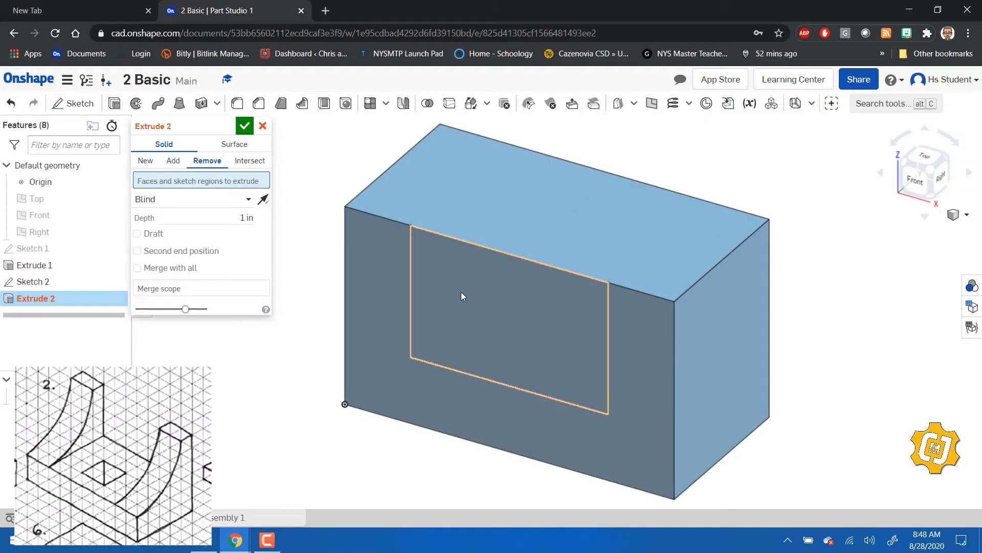
click(508, 295)
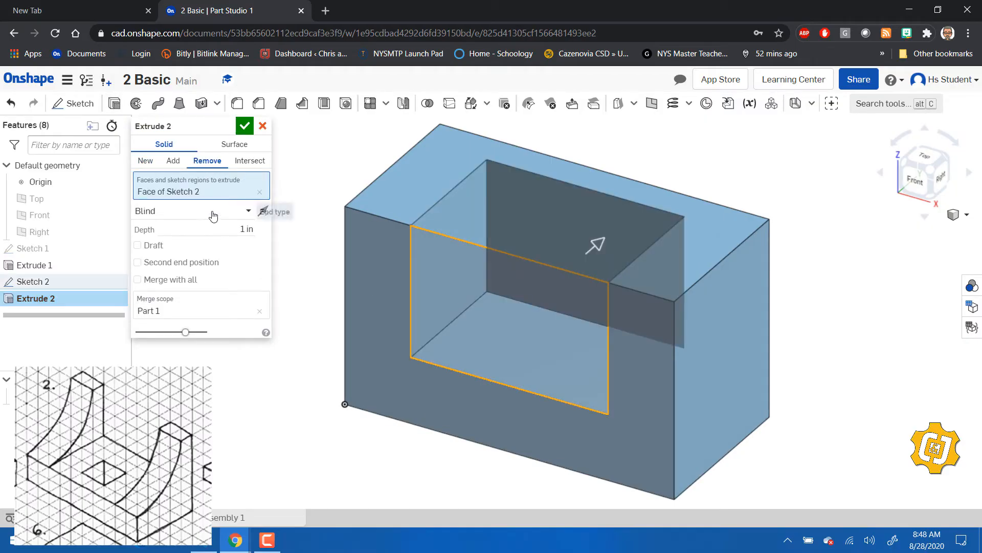
click(193, 210)
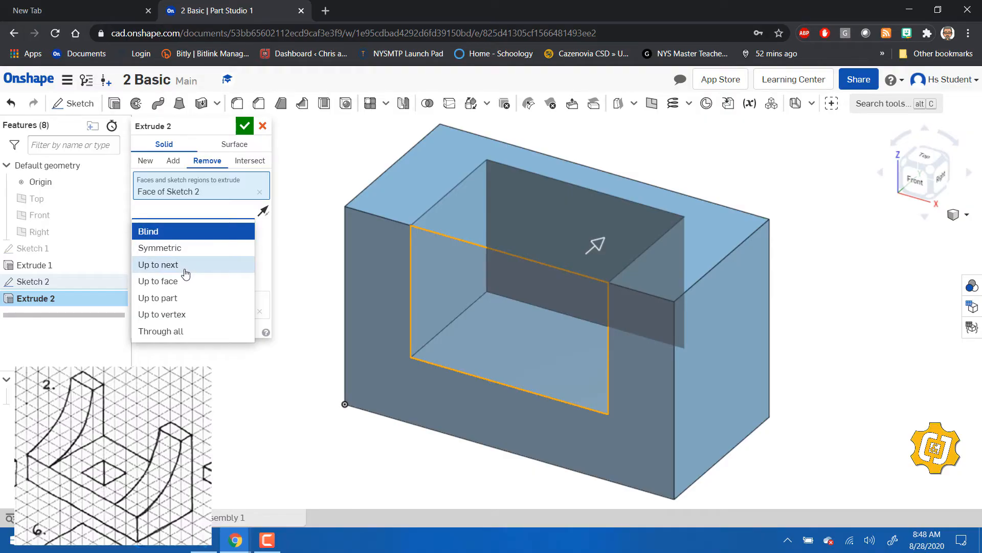
click(158, 264)
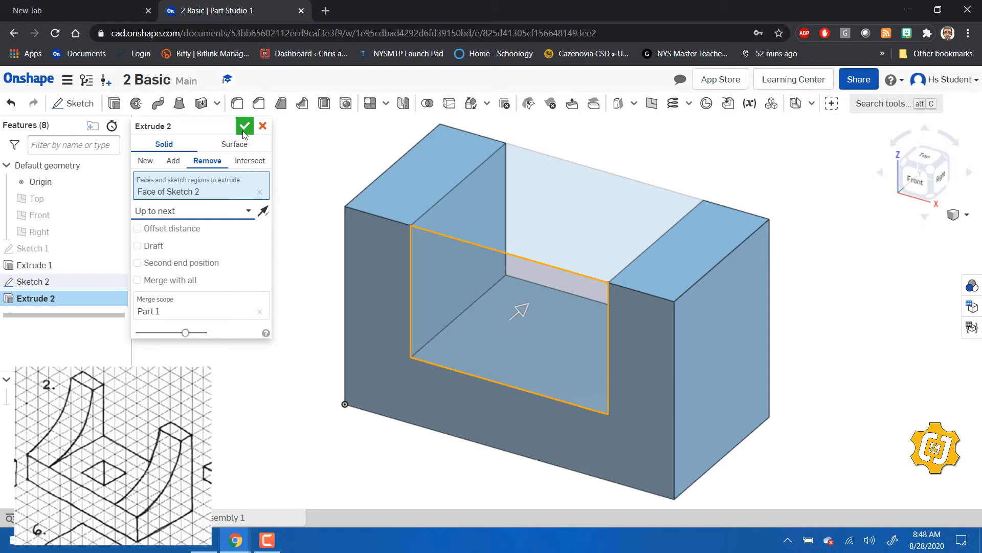
click(245, 125)
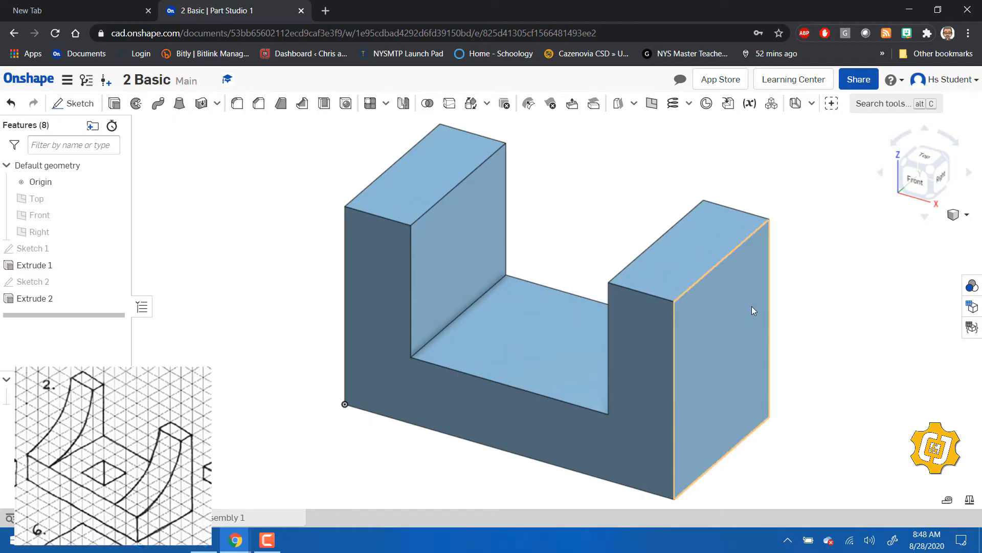
Step: Sketch a large circle on the right end face, 0.25 in from the top edge
click(925, 173)
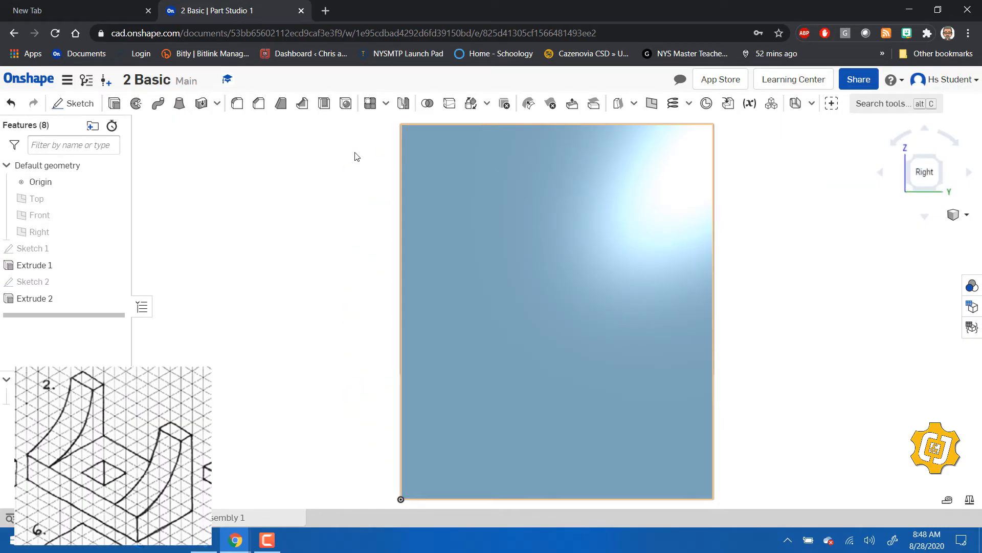
click(73, 103)
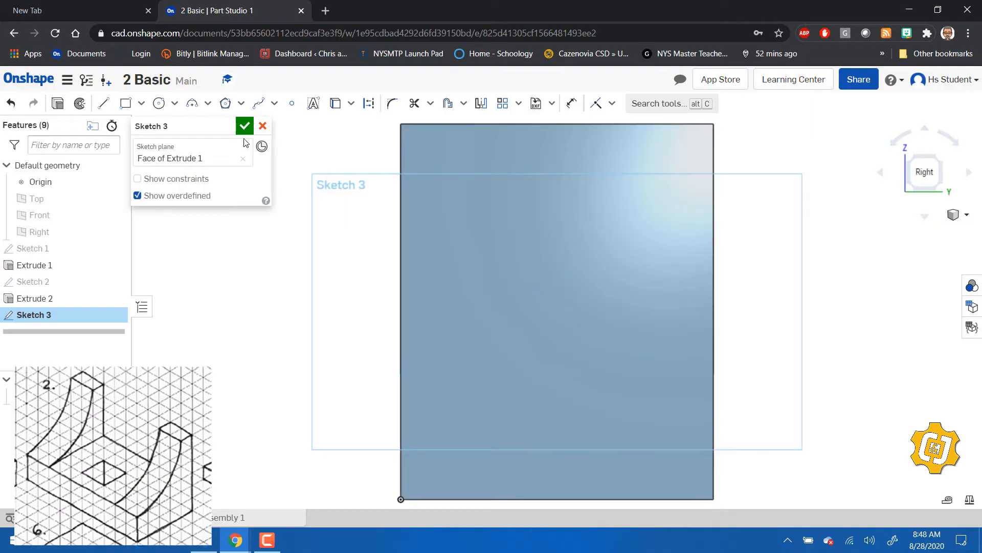
click(158, 103)
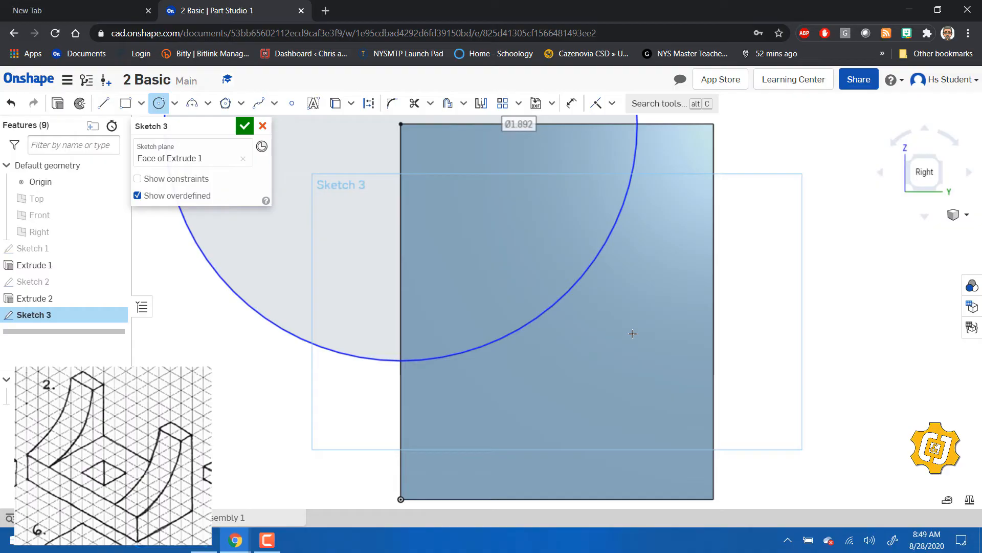
mouse_move(669, 148)
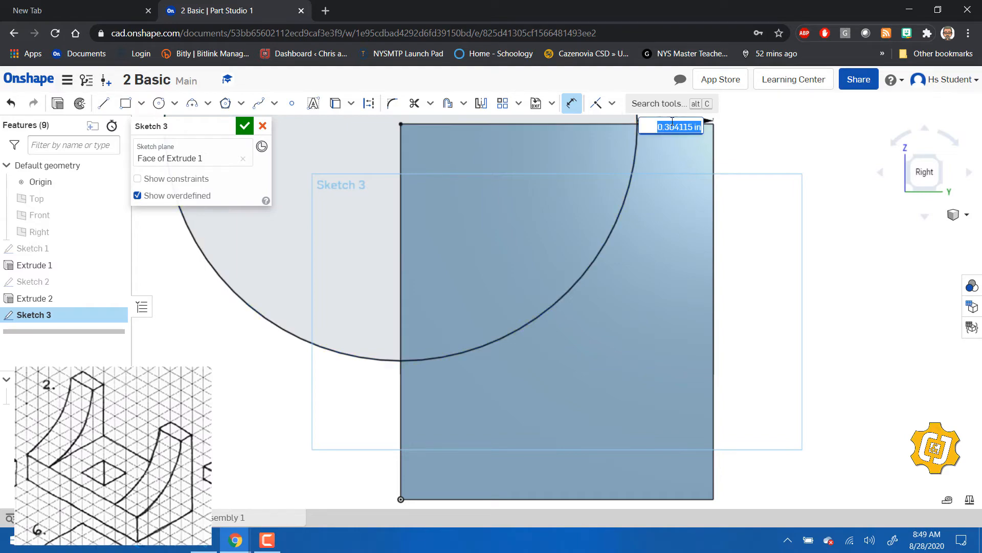
text(.25)
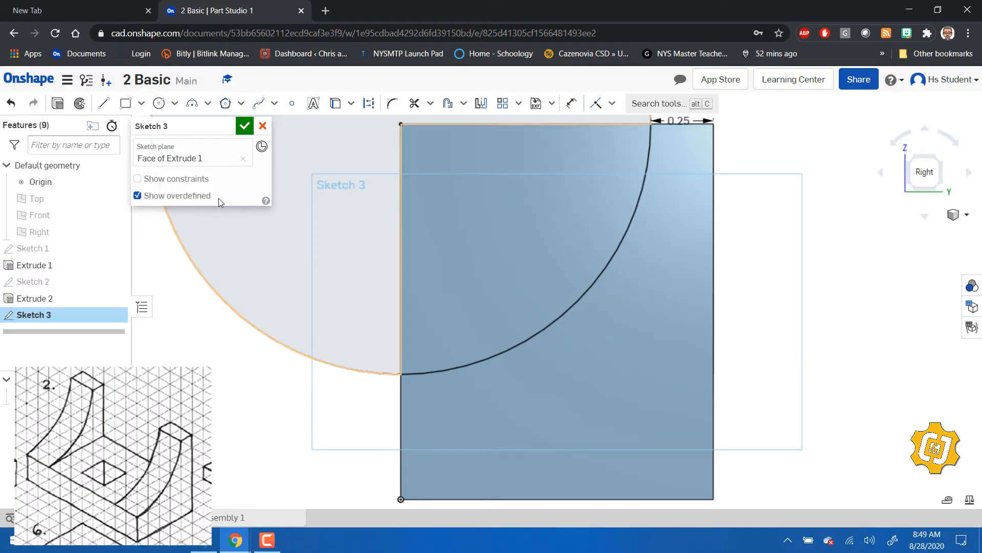
click(245, 126)
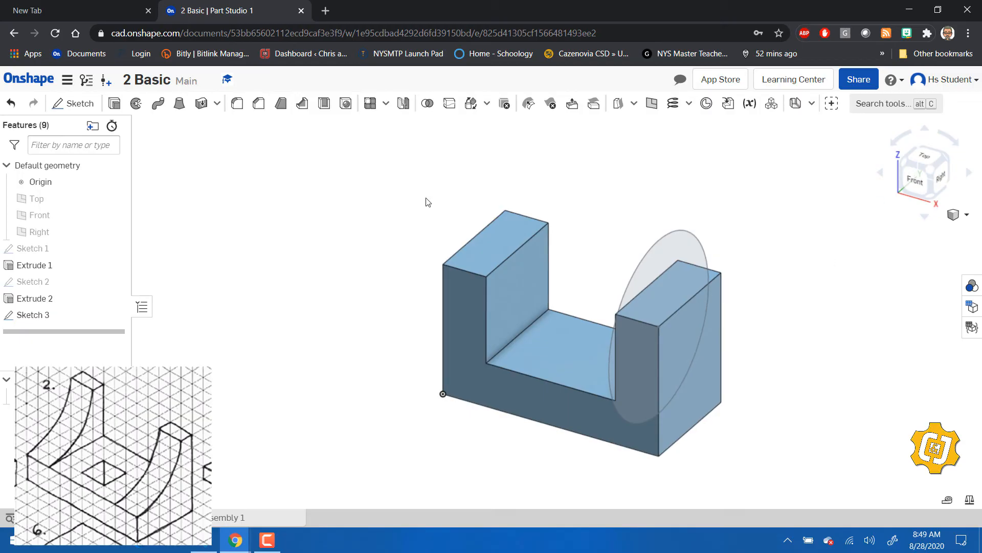
Step: Remove the Sketch 3 circle through all as Extrude 3
click(114, 104)
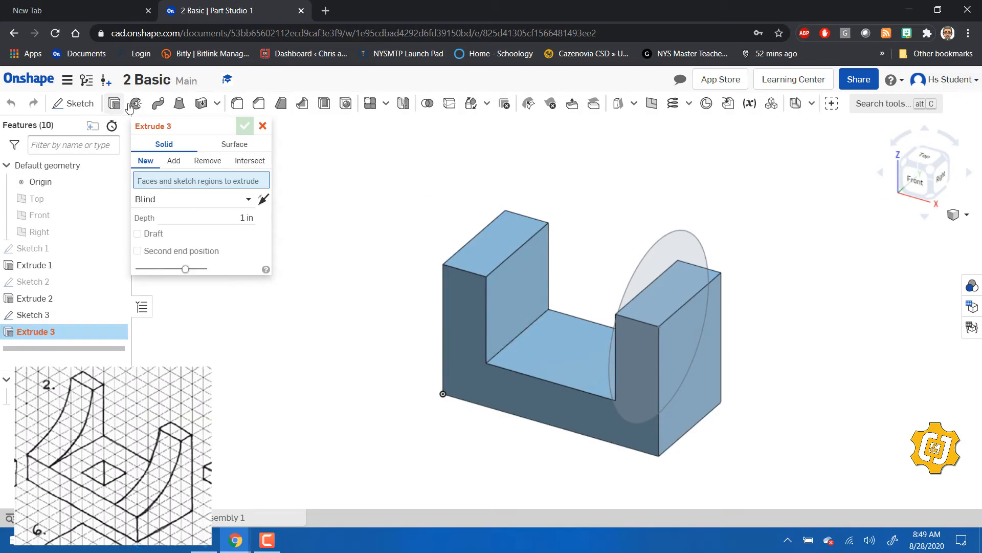
click(207, 160)
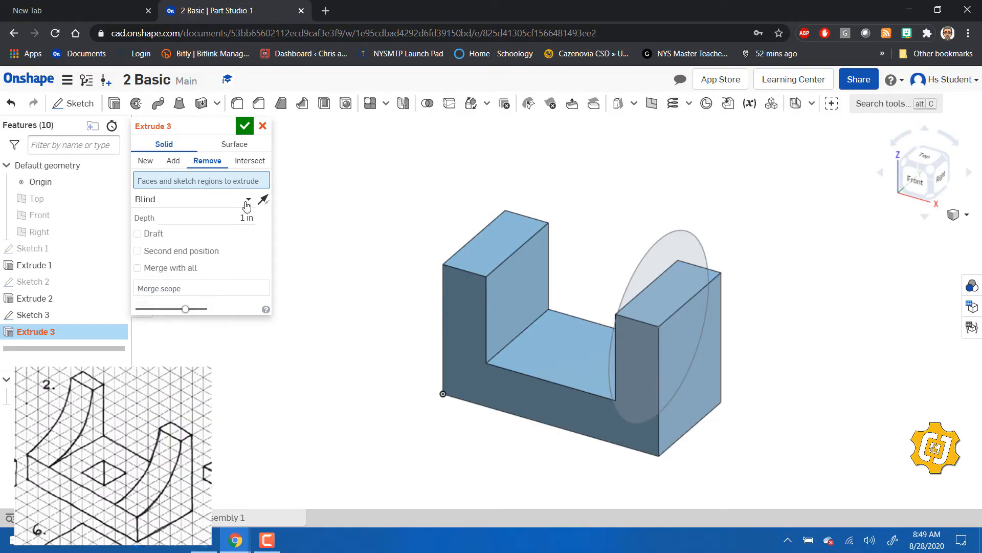
click(247, 199)
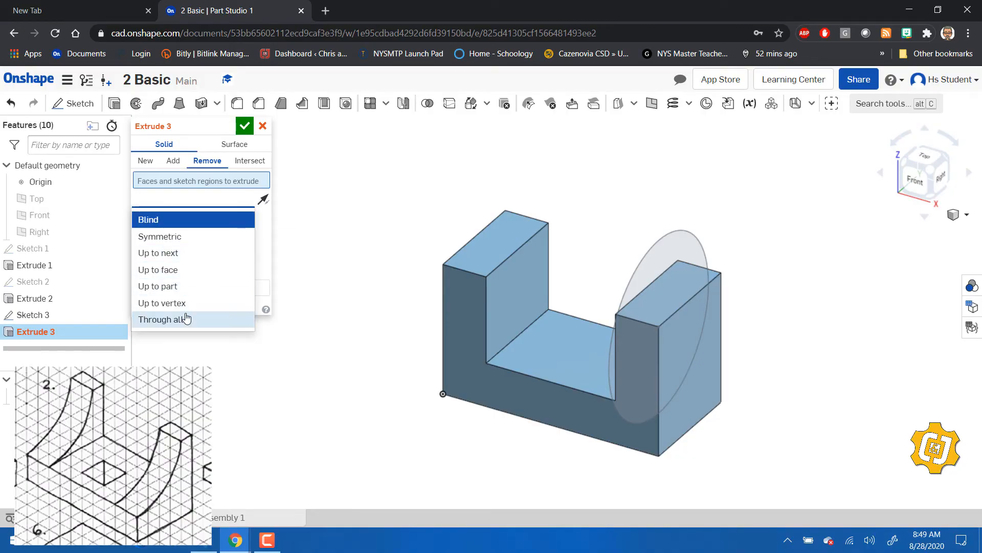
click(165, 319)
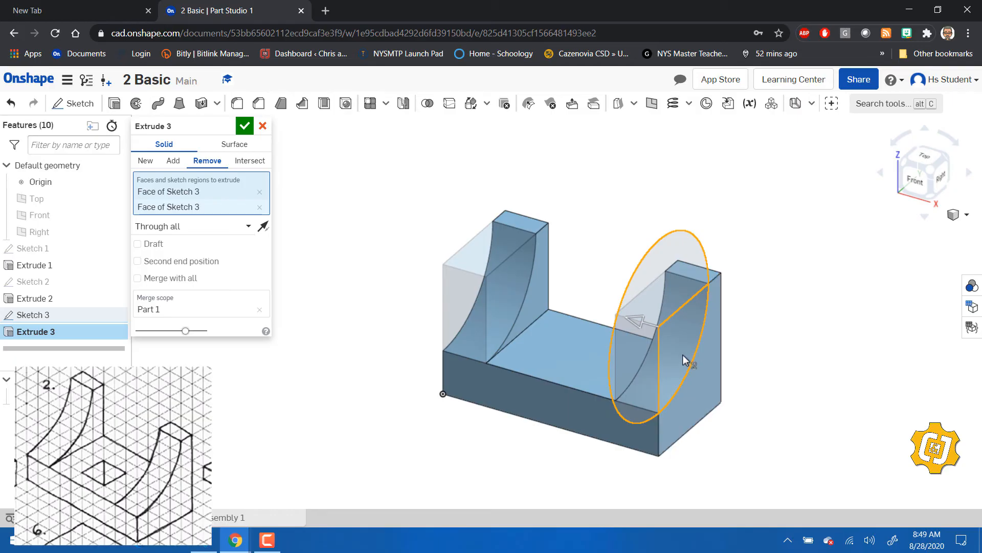
click(245, 126)
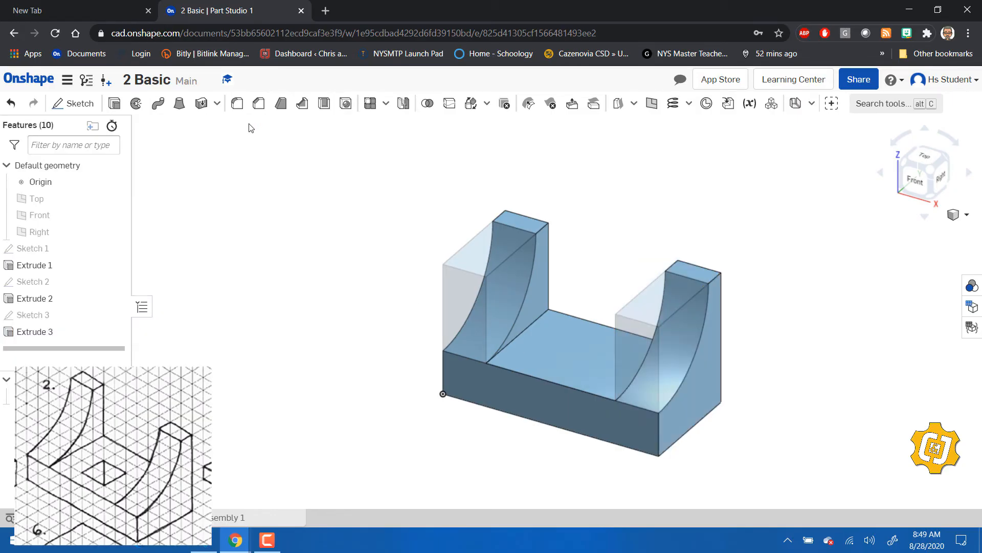
click(482, 344)
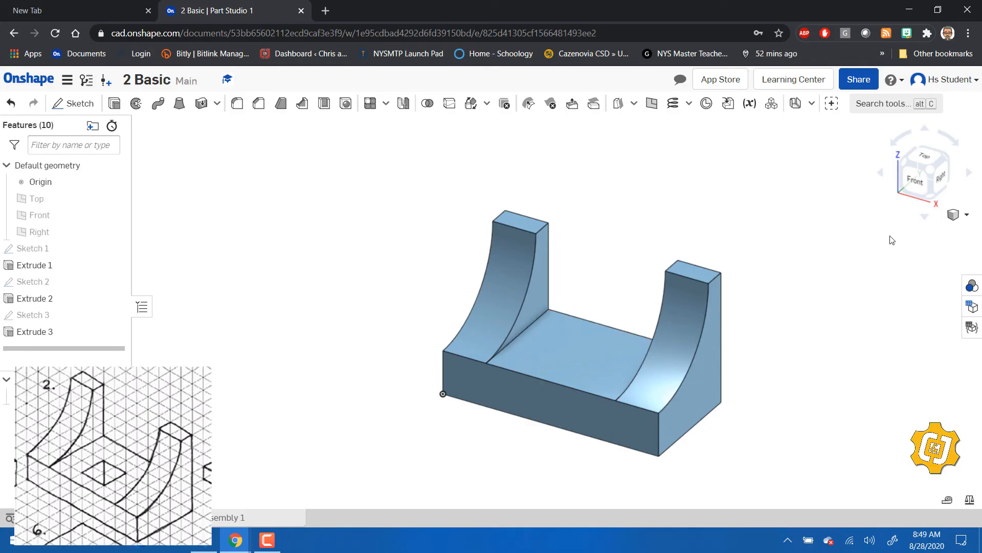
mouse_move(931, 199)
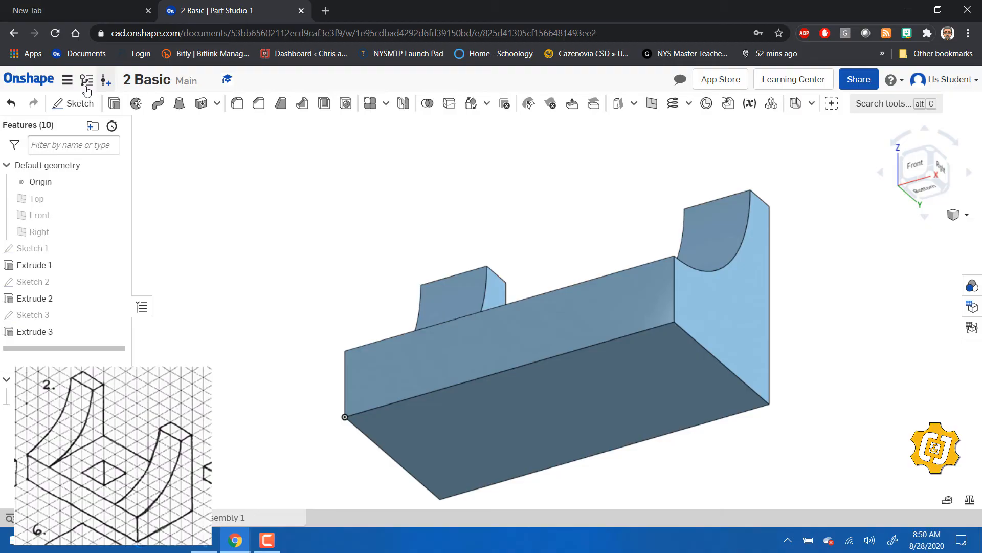
Step: Sketch a 0.5 by 0.5 square on the bottom face, 1 and 0.5 from the edges
click(80, 103)
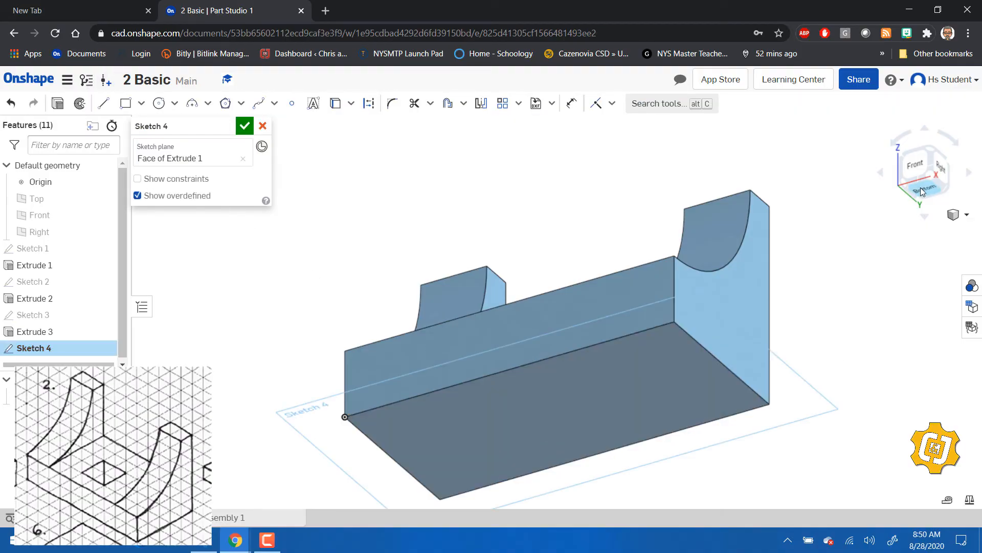
click(922, 191)
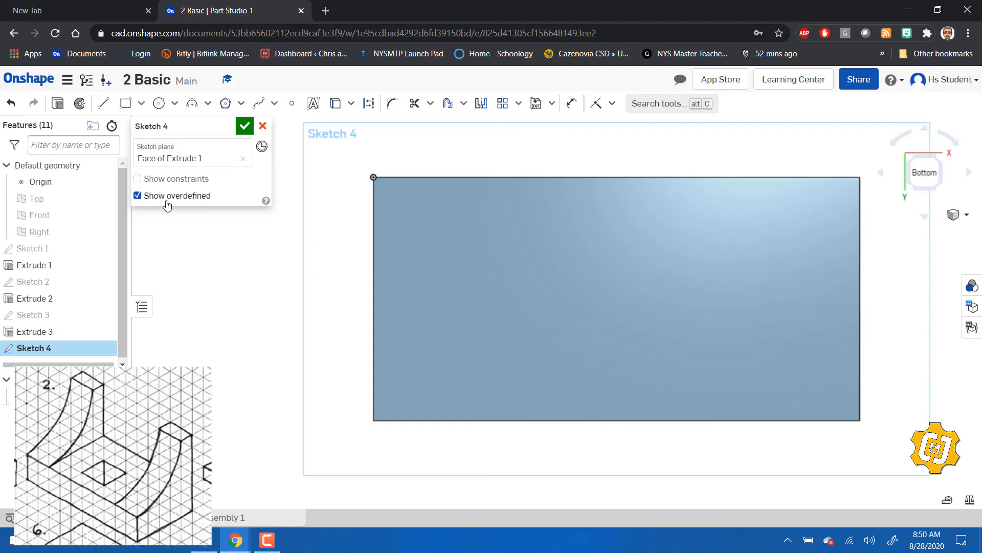
mouse_move(131, 122)
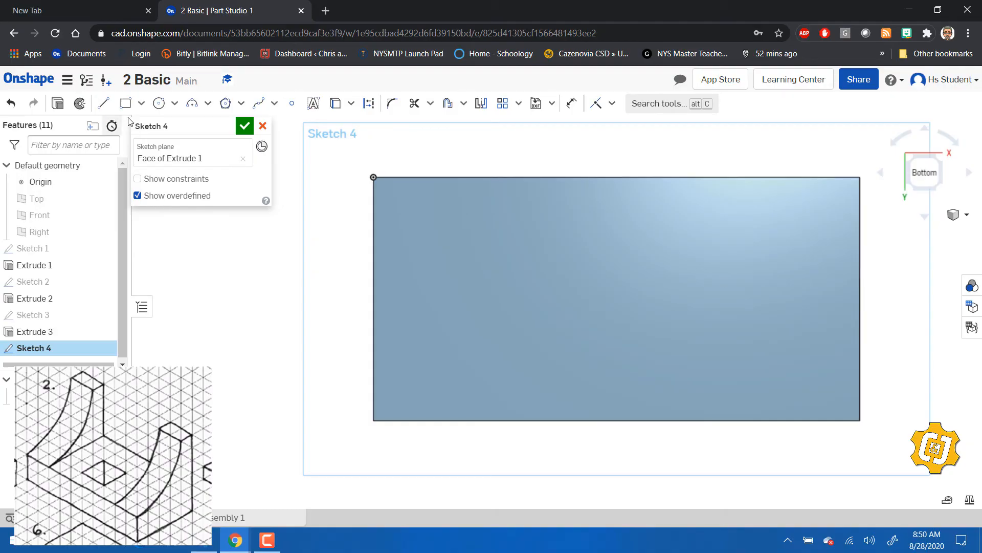
click(125, 103)
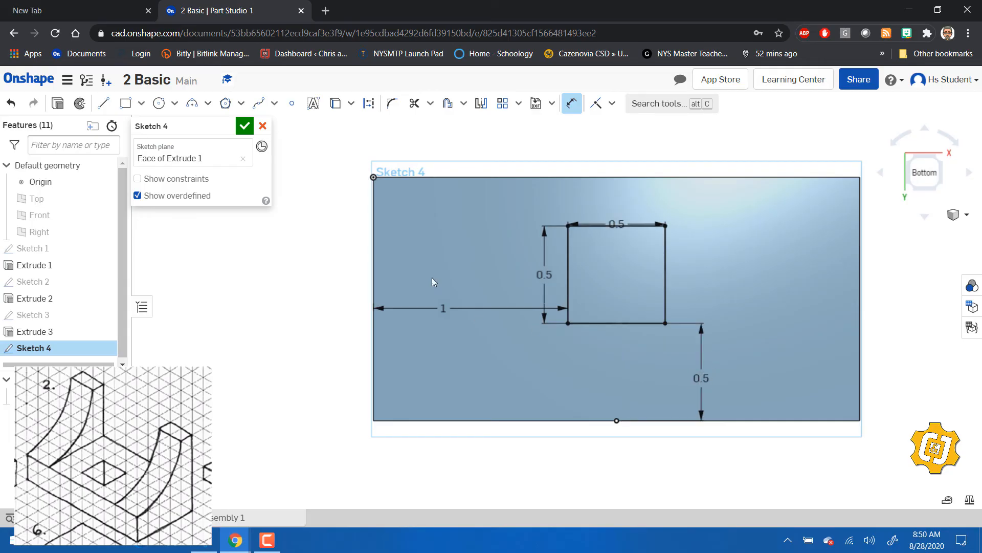
click(245, 125)
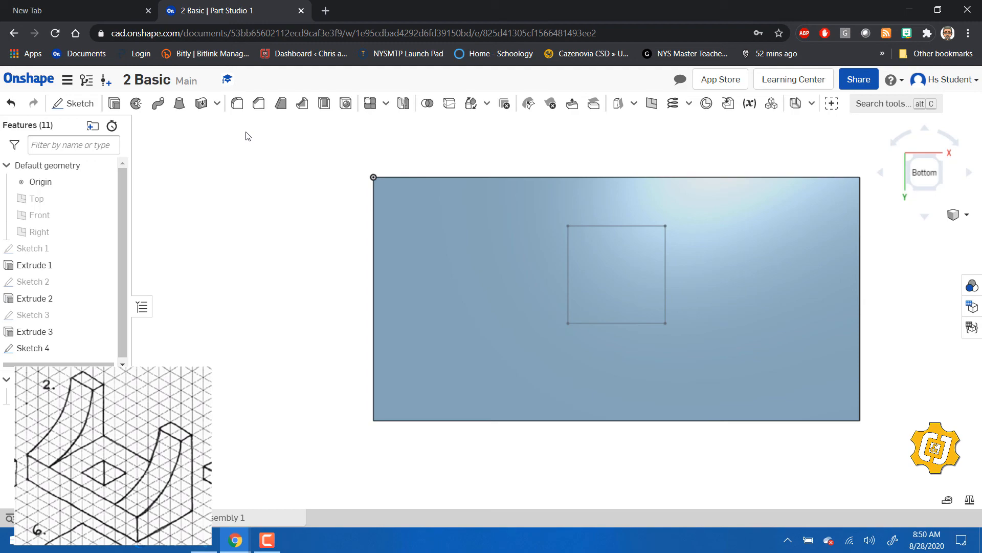
mouse_move(73, 103)
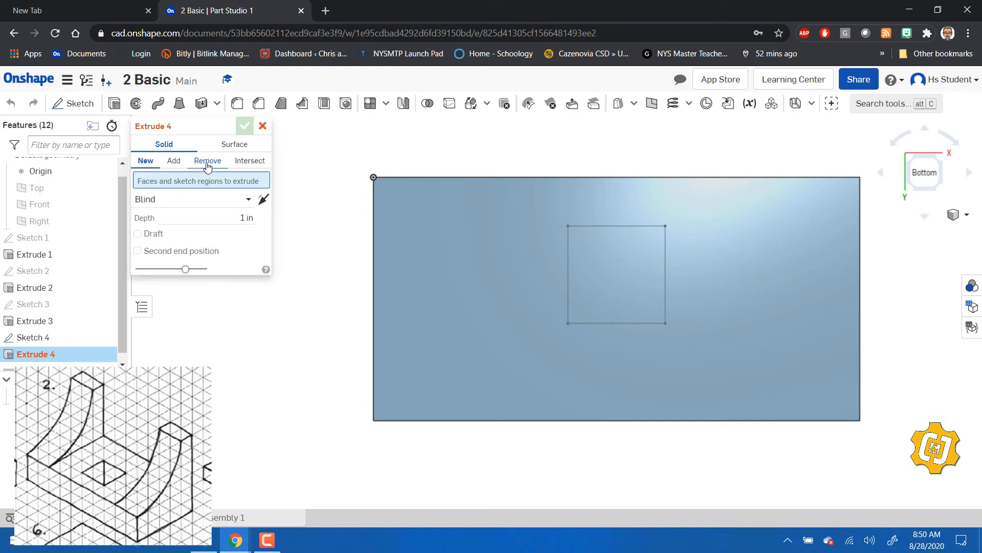
Step: Remove the Sketch 4 square through all as Extrude 4
click(207, 160)
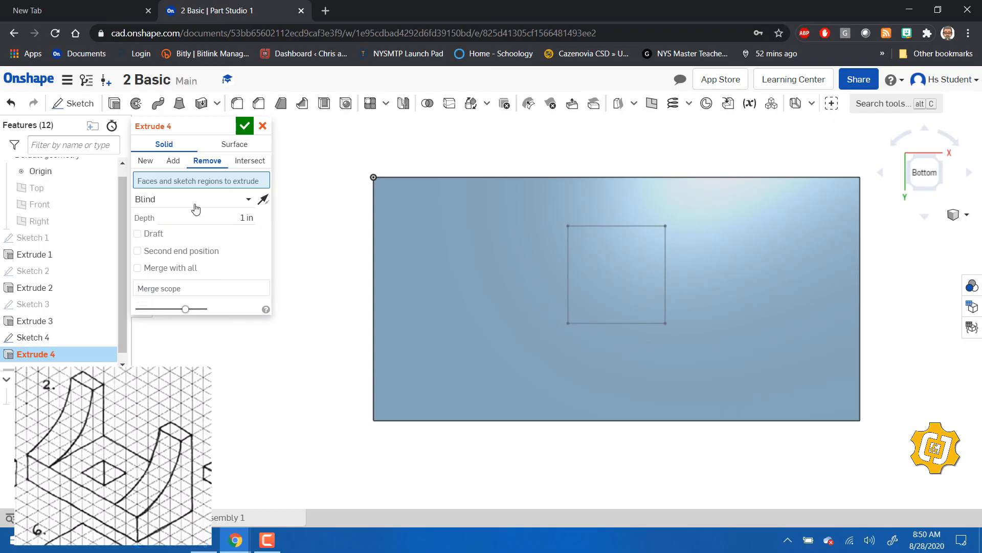
click(194, 198)
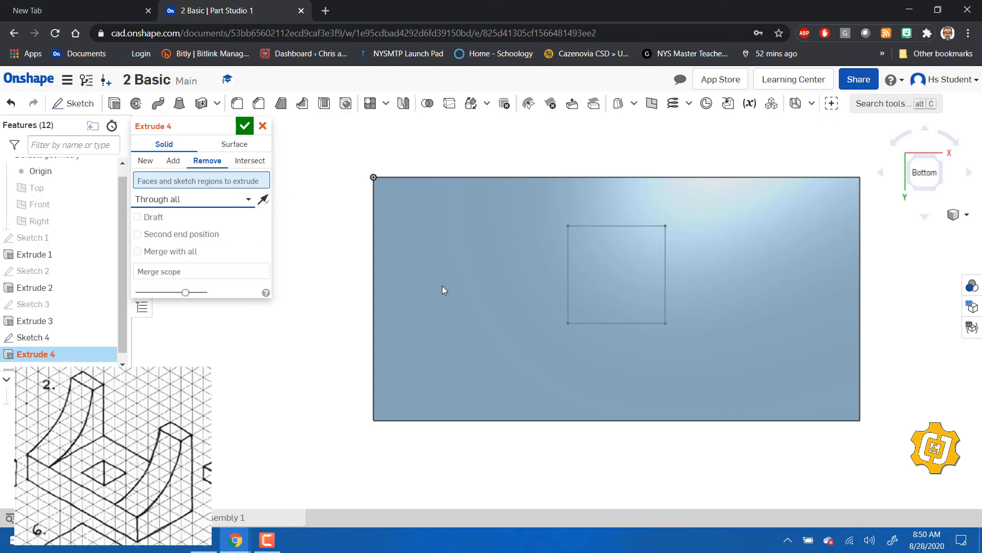
click(616, 274)
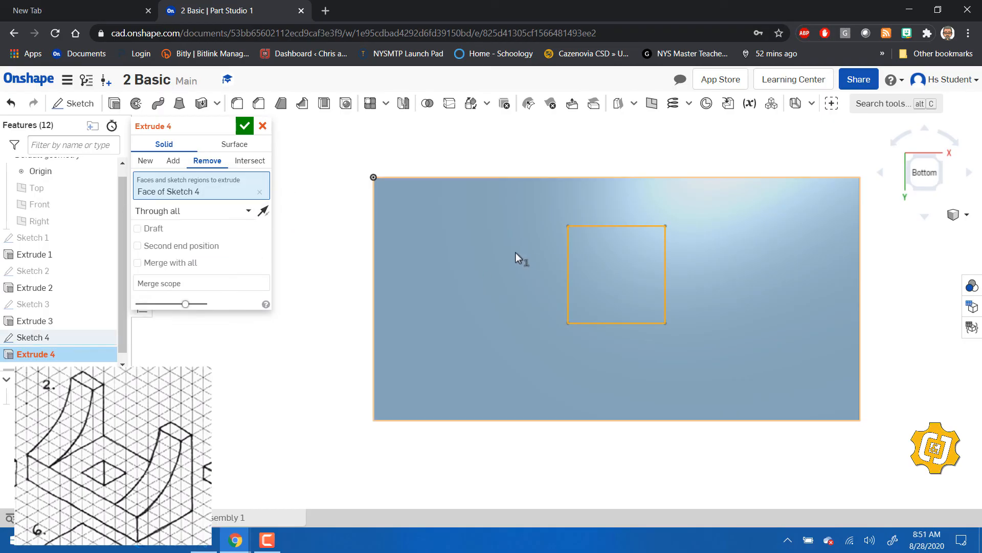
click(244, 126)
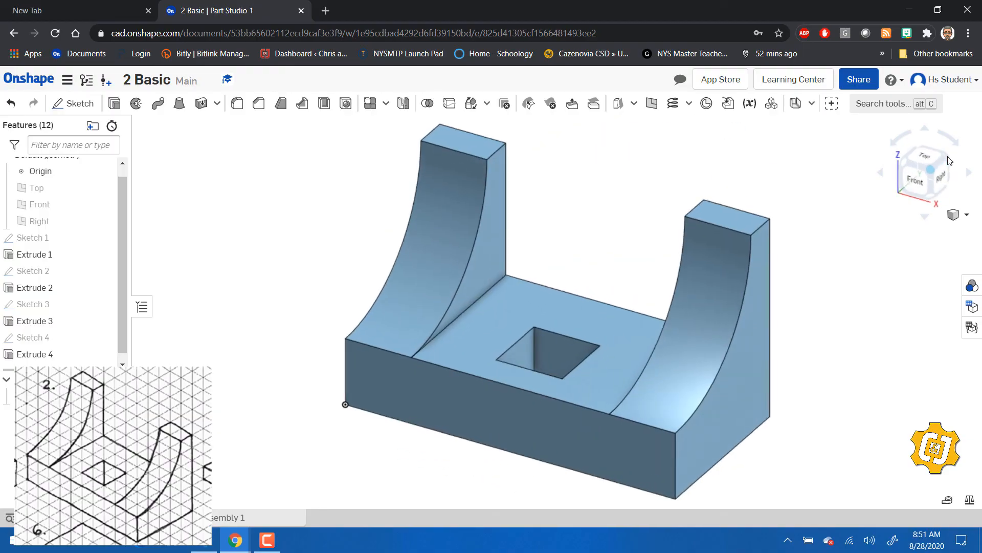
click(490, 449)
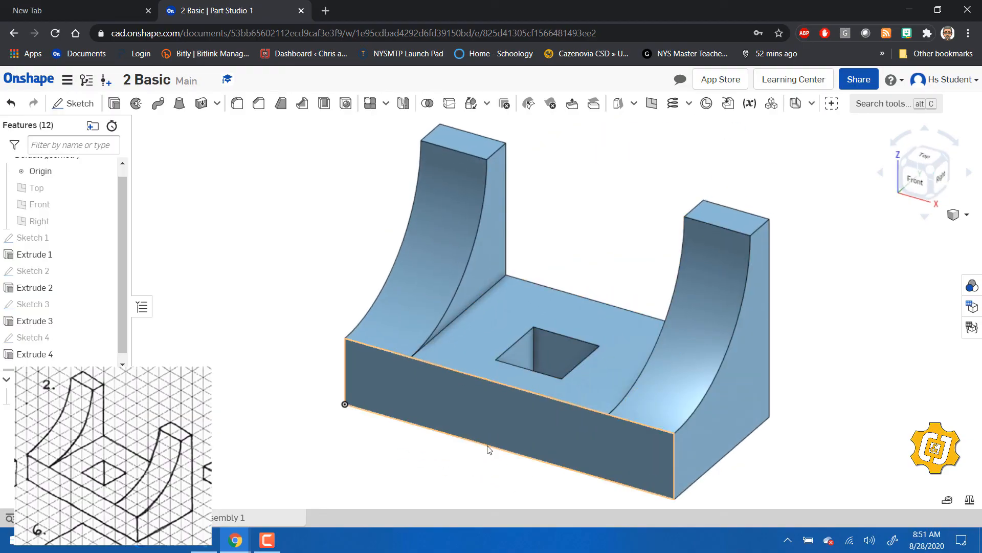